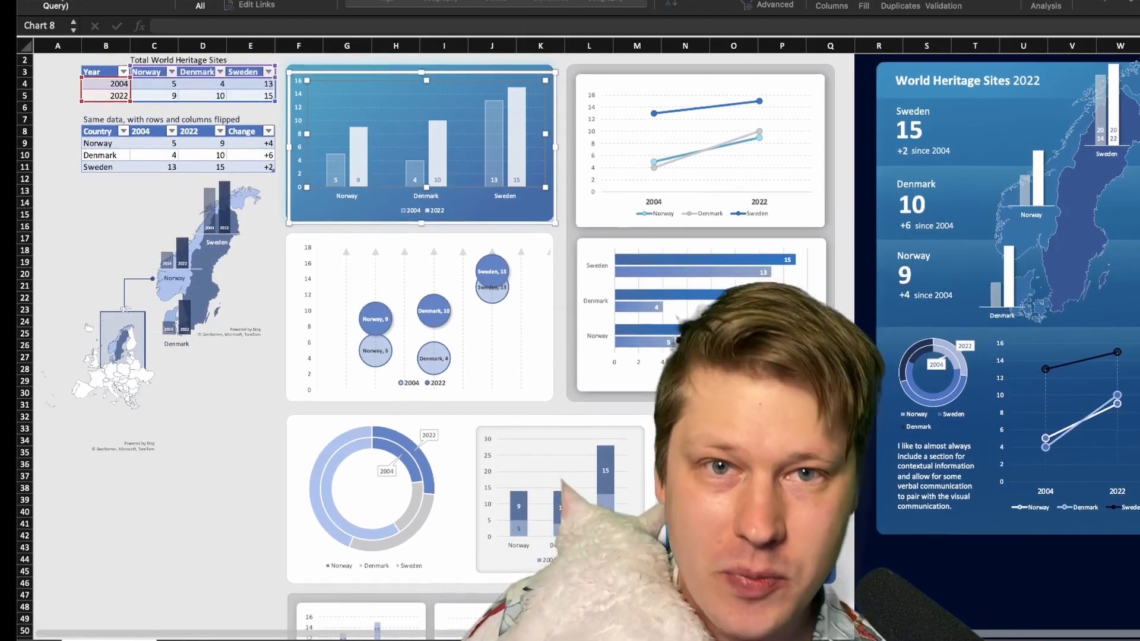
scroll("down", 3)
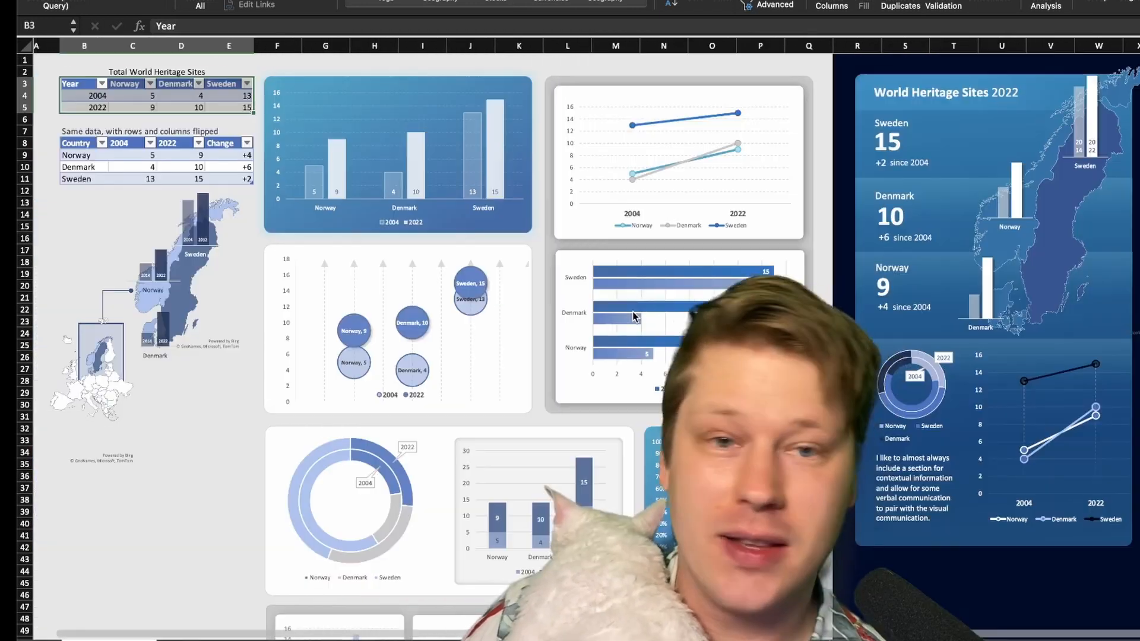
mouse_move(634, 317)
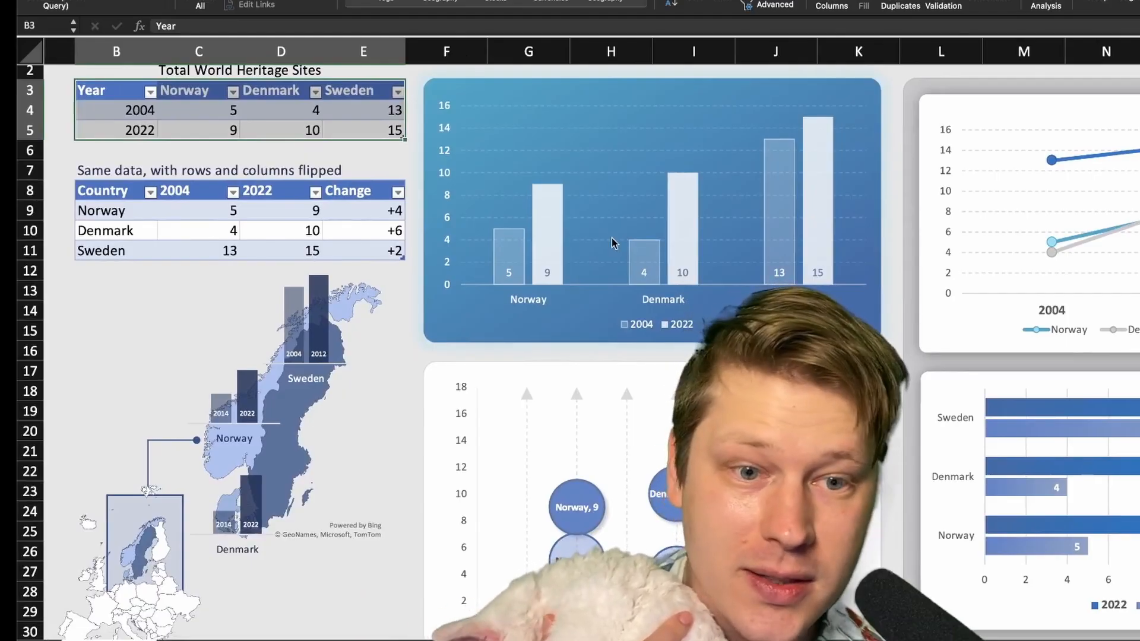
mouse_move(536, 249)
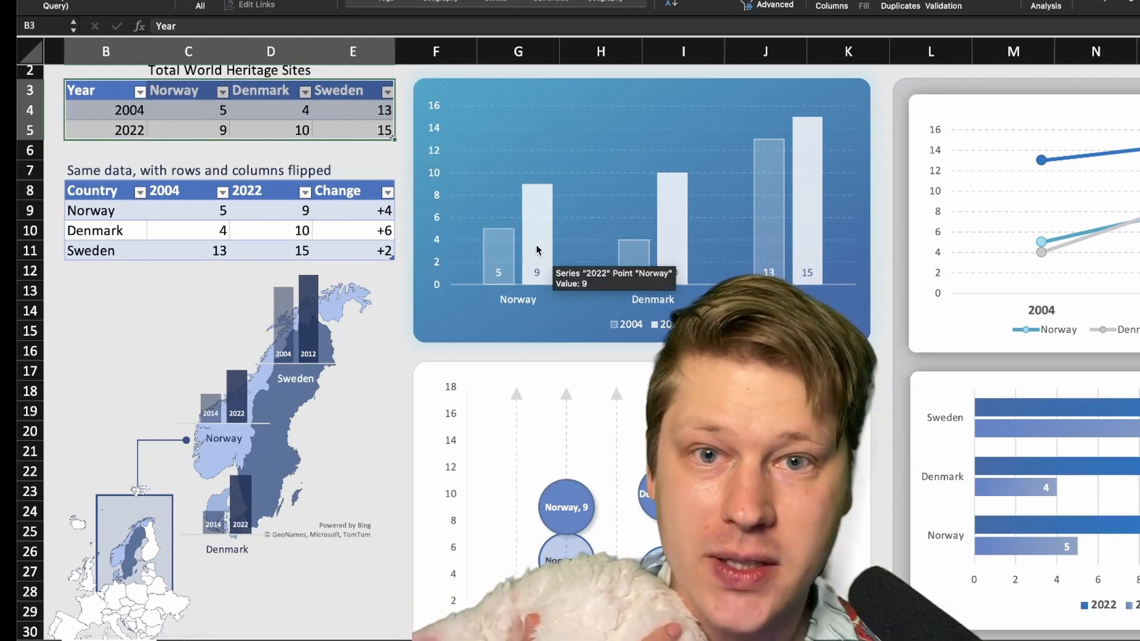
mouse_move(574, 334)
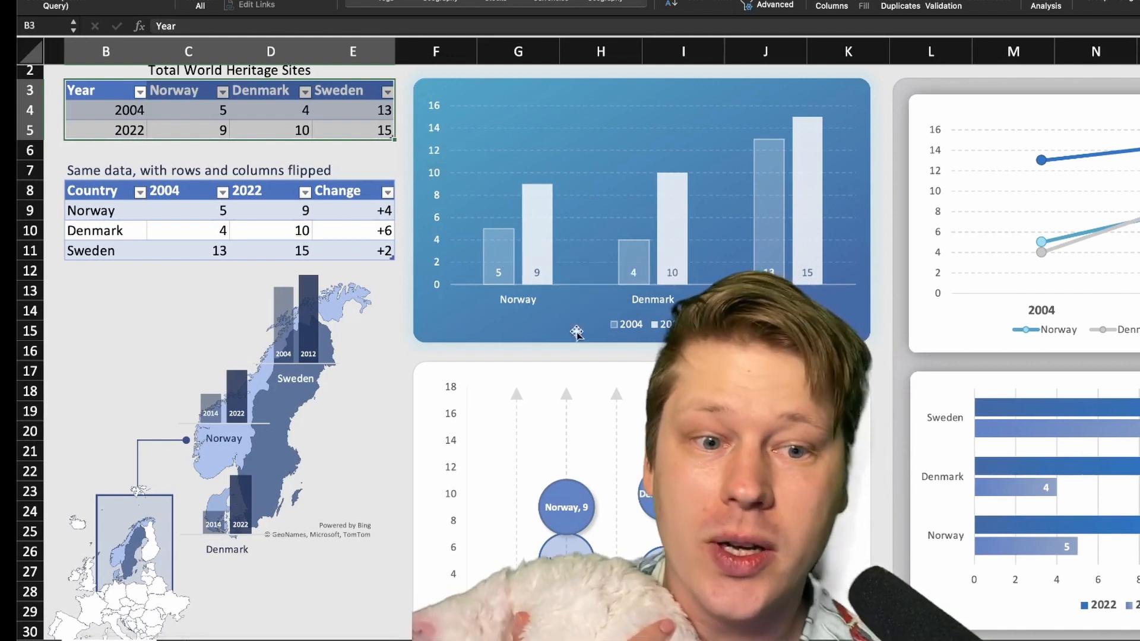
mouse_move(507, 249)
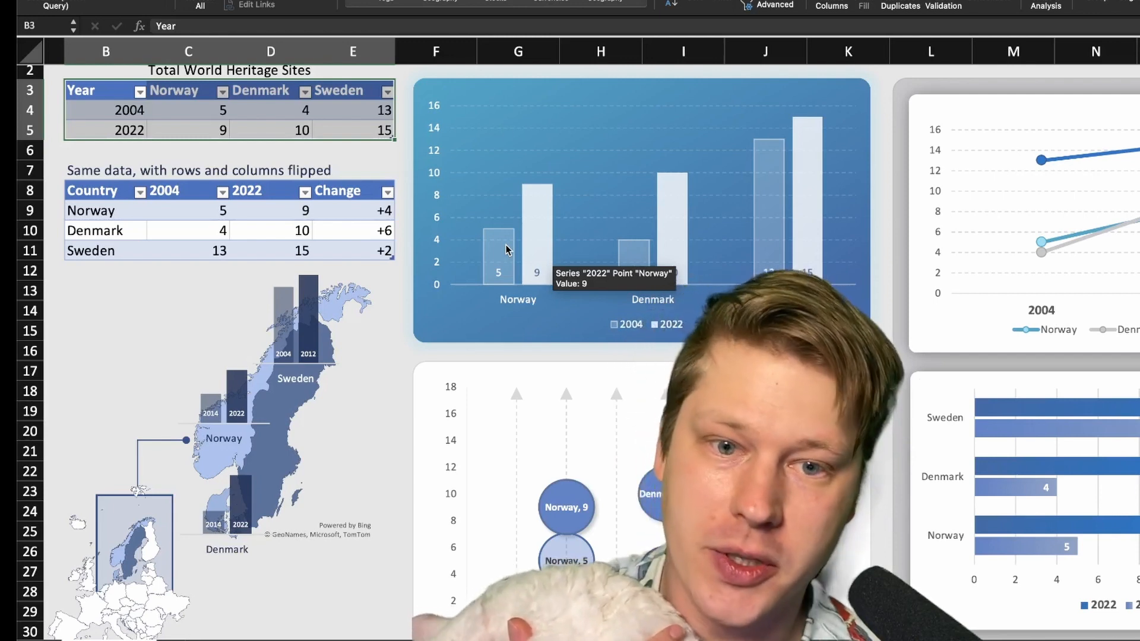
left_click(270, 109)
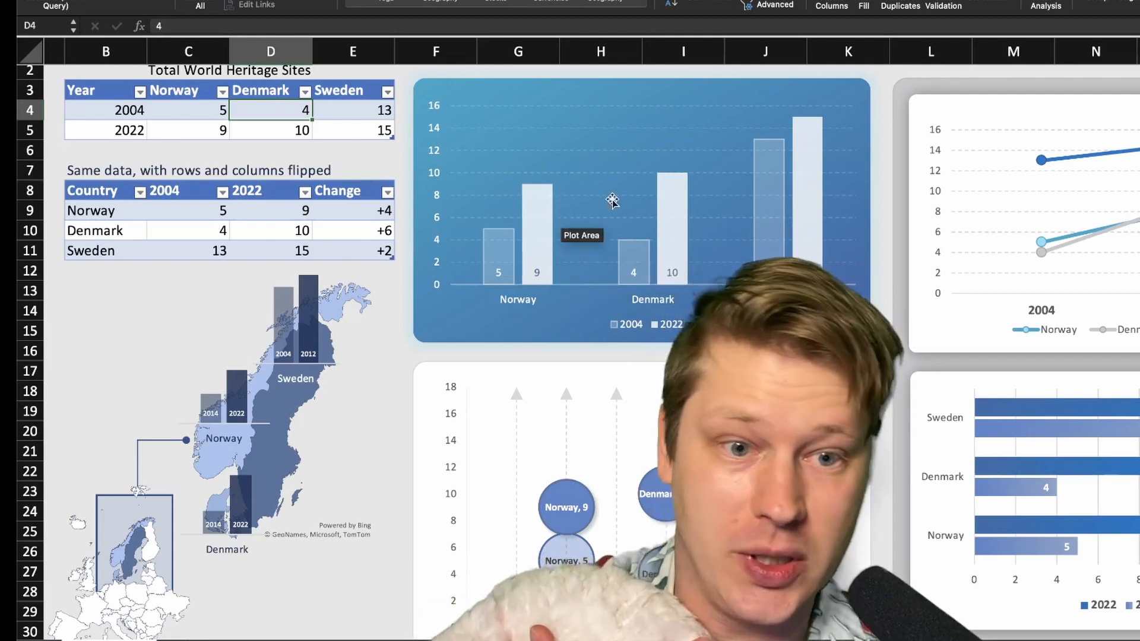
scroll("right", 3)
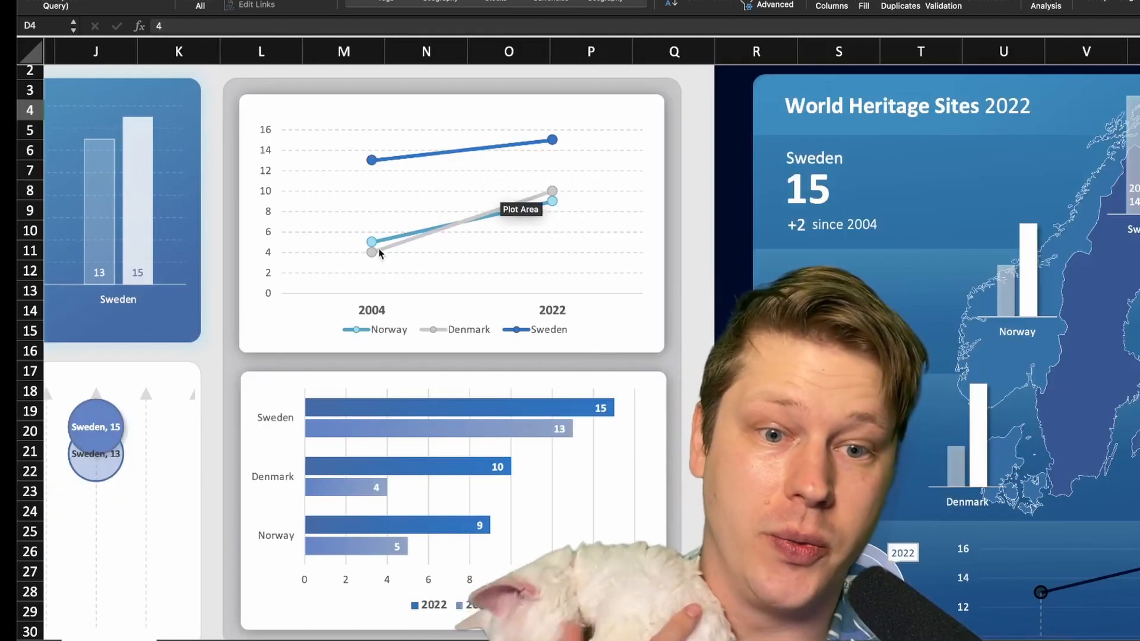
mouse_move(551, 191)
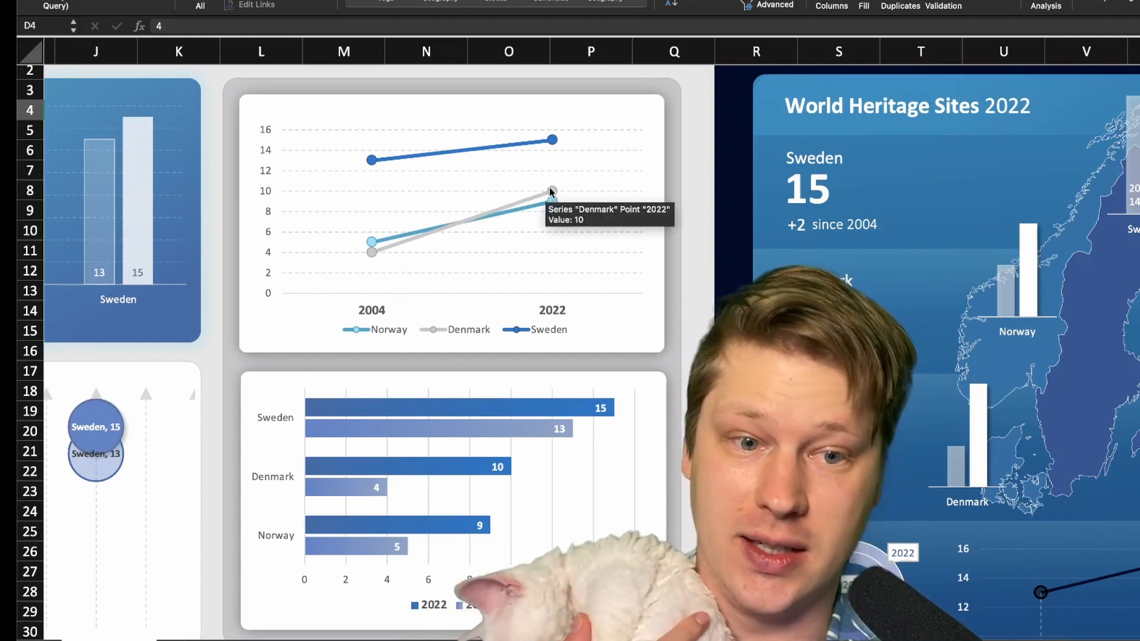
mouse_move(374, 248)
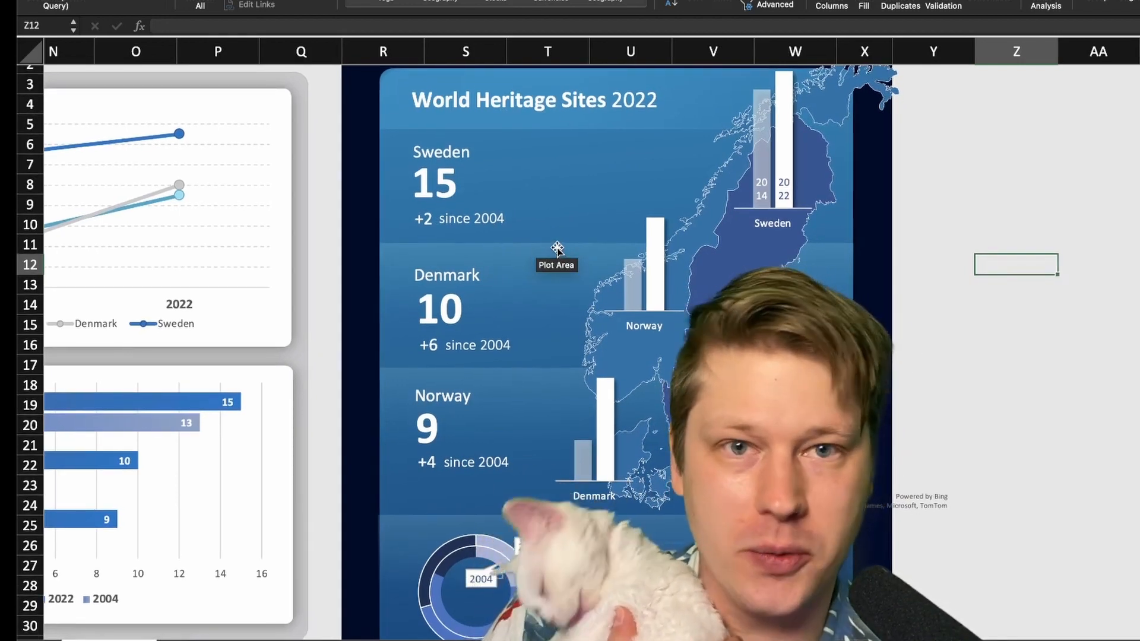
scroll("down", 3)
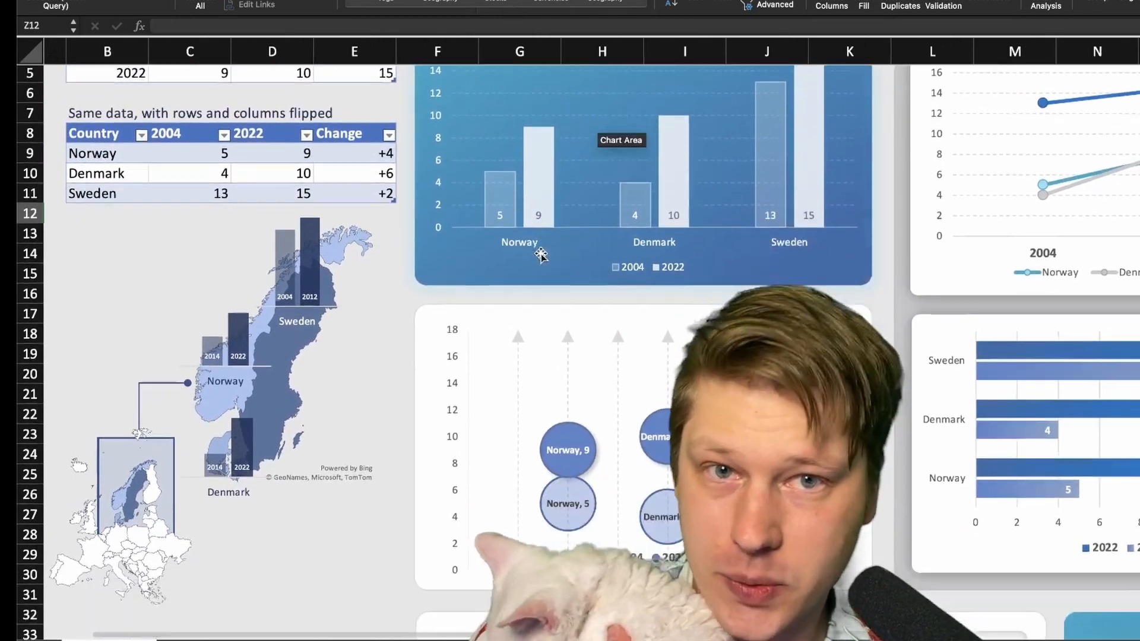
scroll("down", 3)
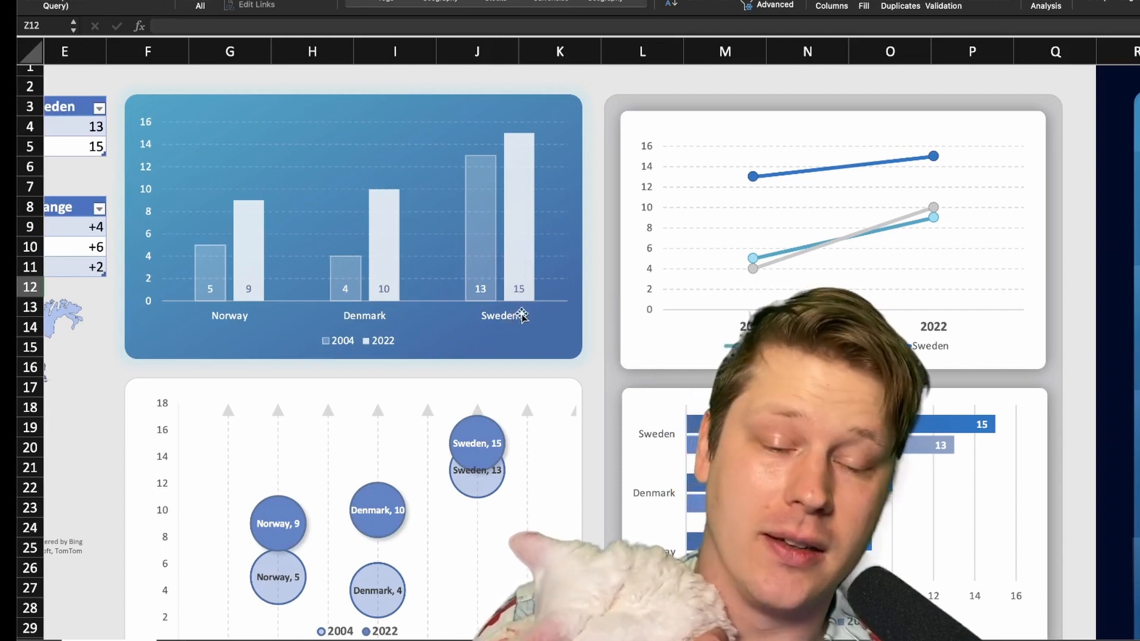
scroll("down", 3)
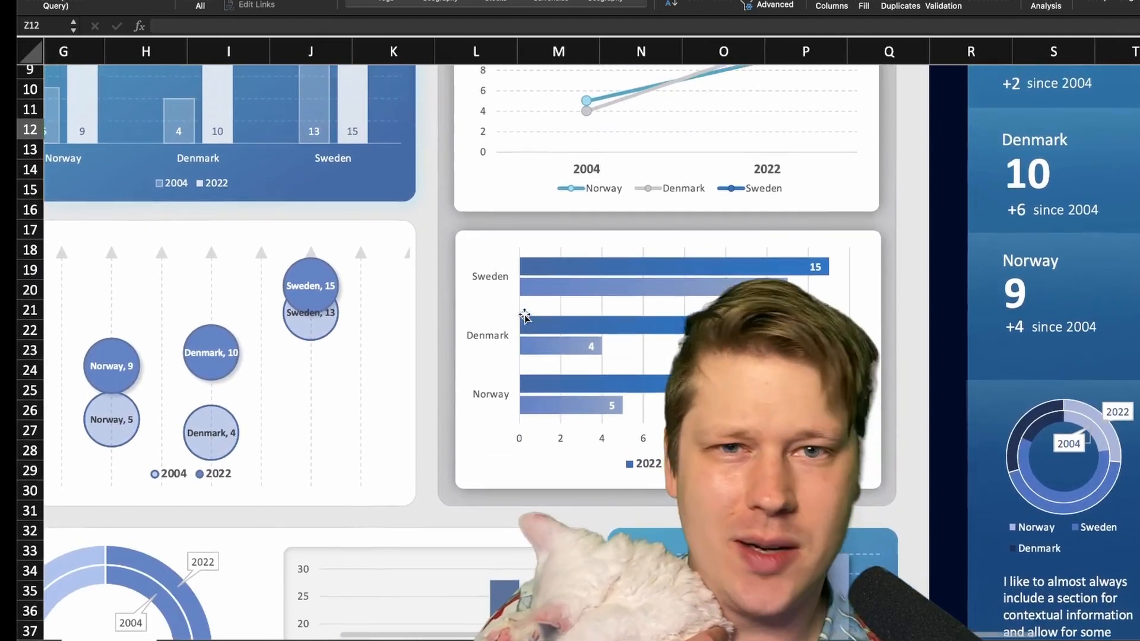
scroll("down", 3)
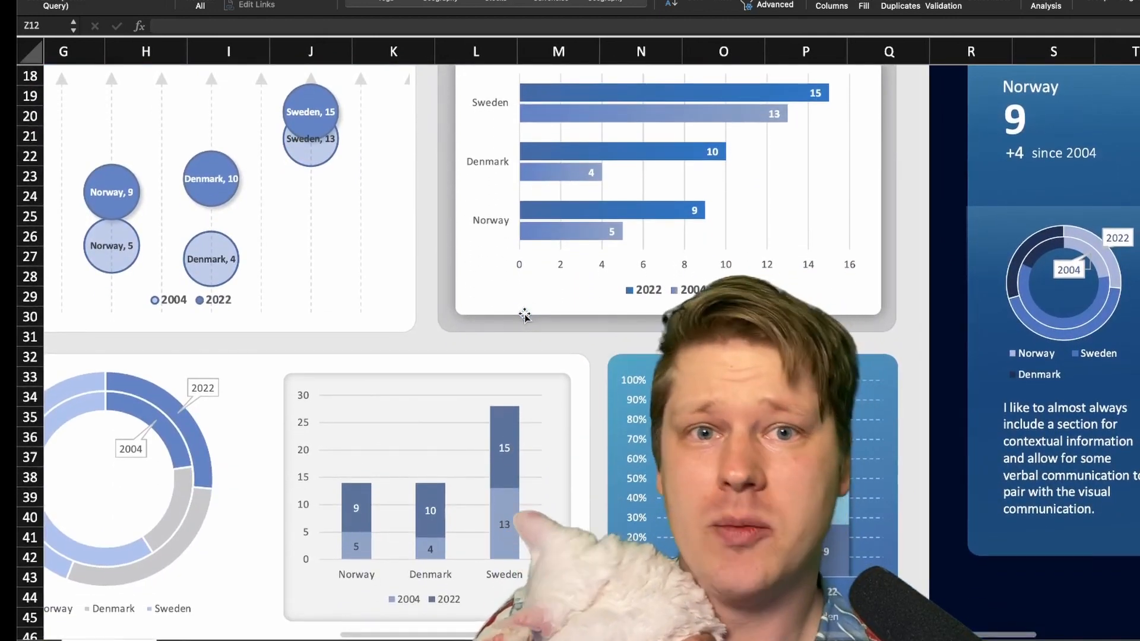